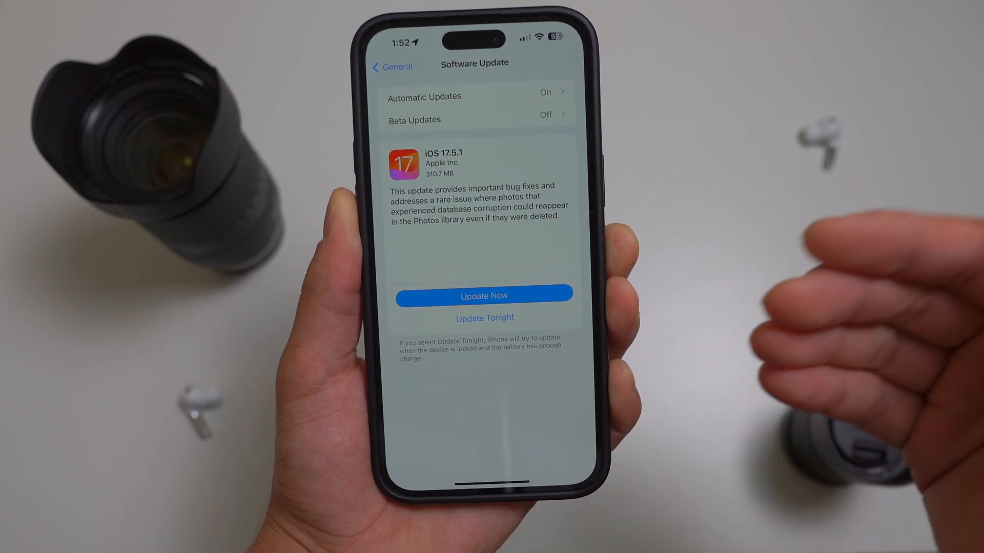
- Navigate from the iOS 17.5.1 update page to Safari's Downloads settings, stored in iCloud Drive
left_click(482, 295)
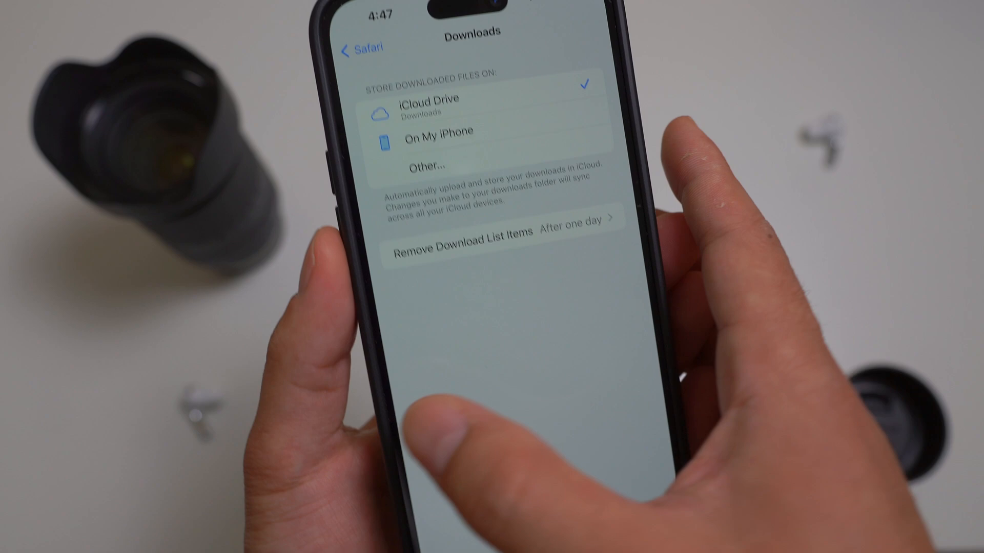
- Return from the Downloads page to the main Safari settings list
left_click(363, 48)
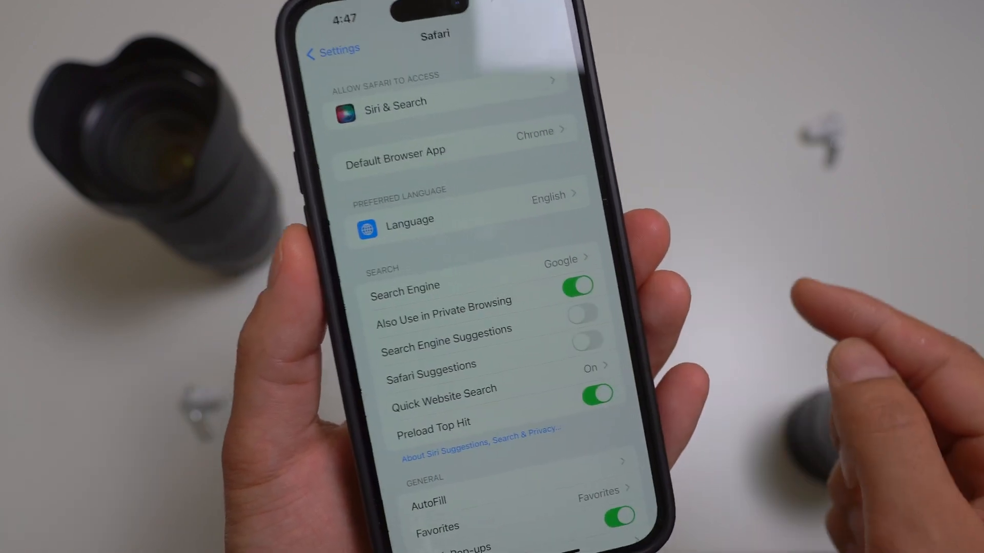